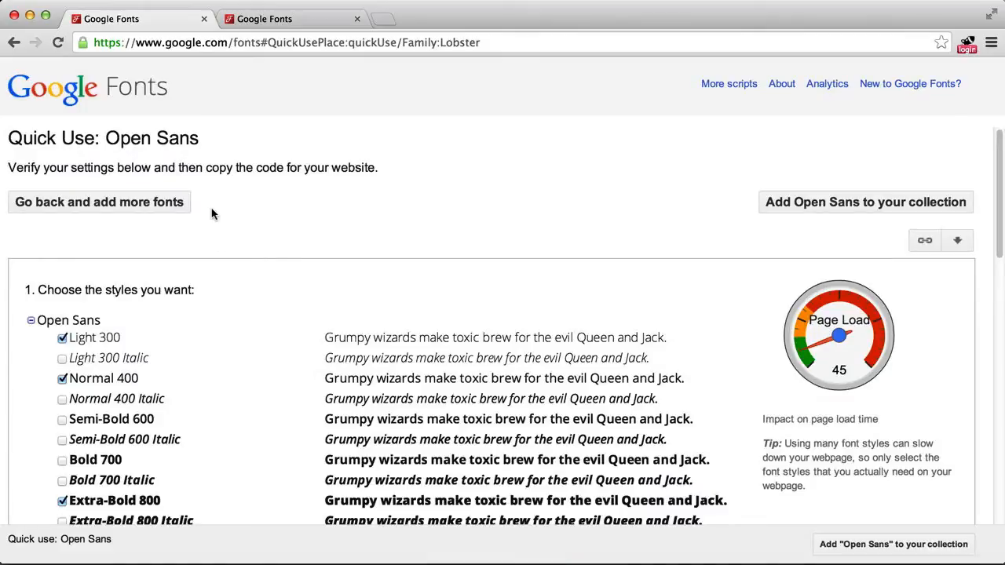
mouse_move(113, 138)
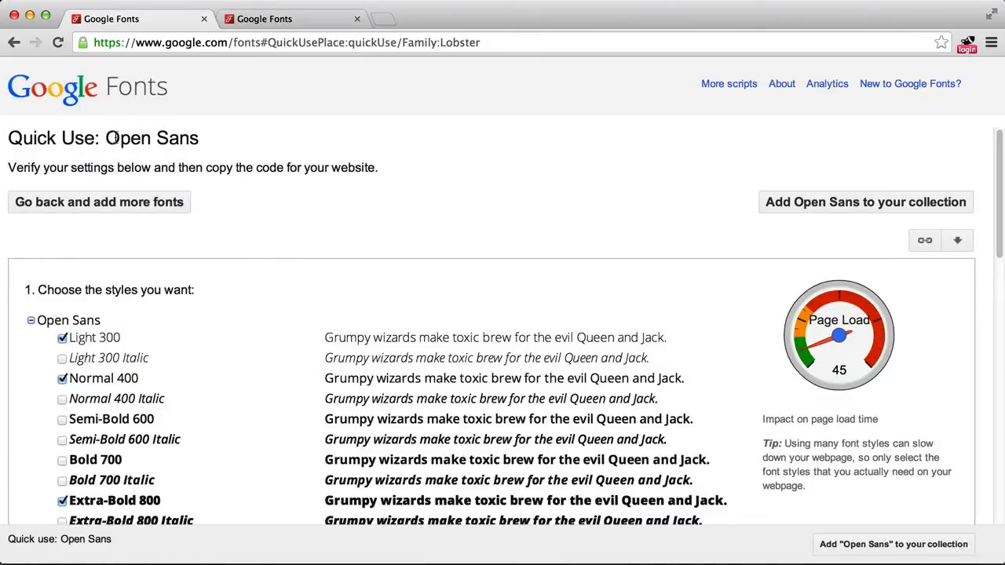
mouse_move(109, 102)
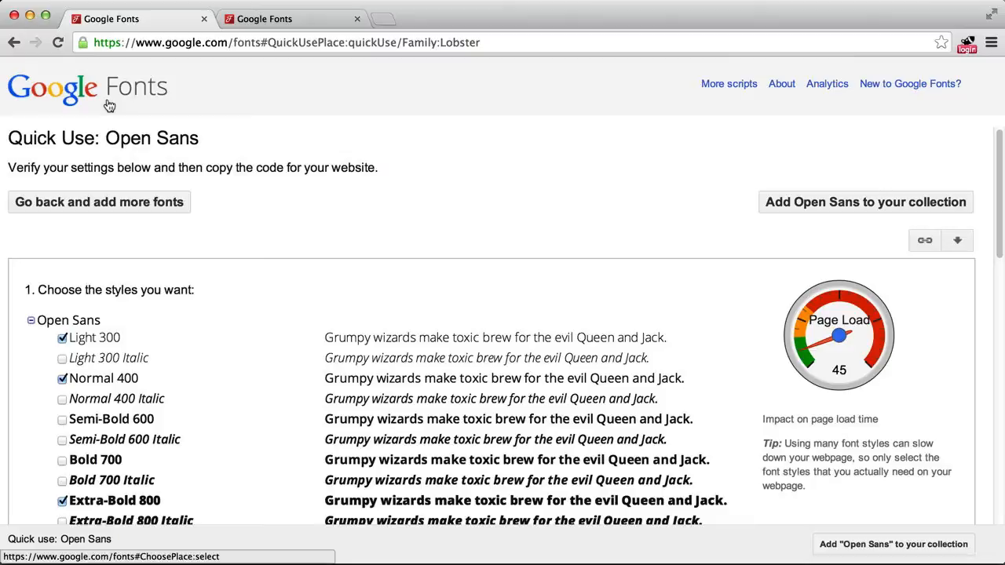
Scroll the Google Fonts page to the link code for Open Sans 300, 400 and 800
scroll("down", 3)
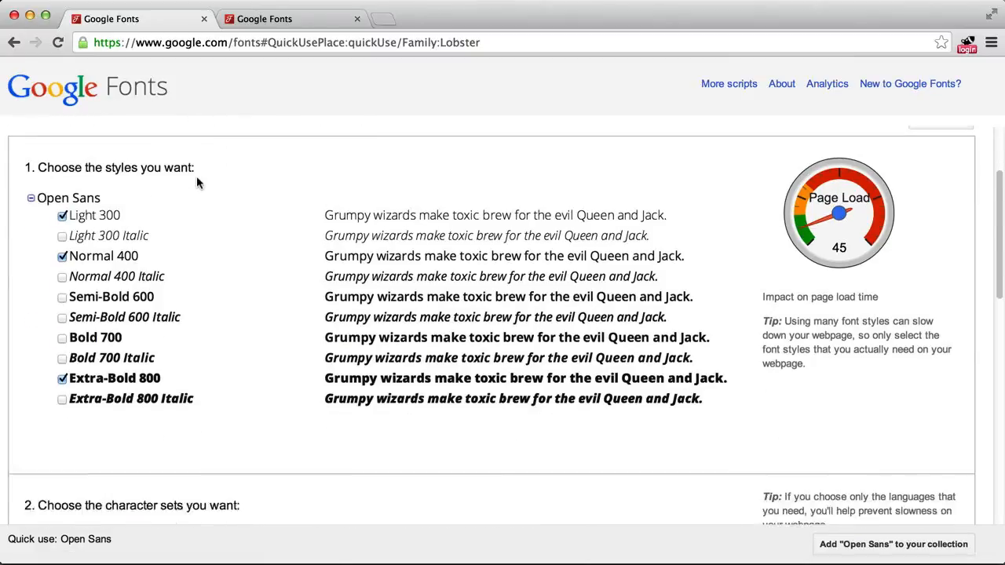
scroll("down", 3)
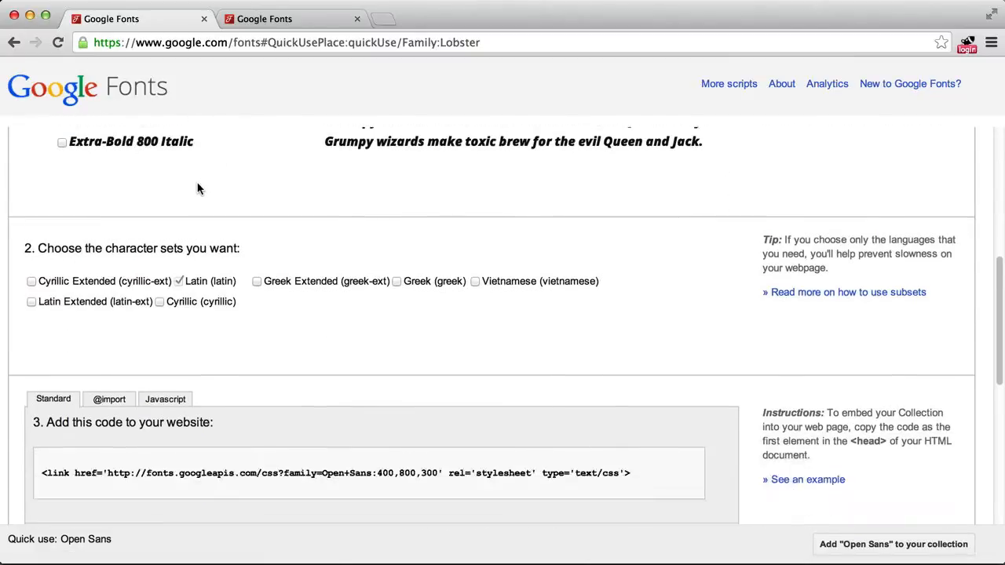
scroll("down", 3)
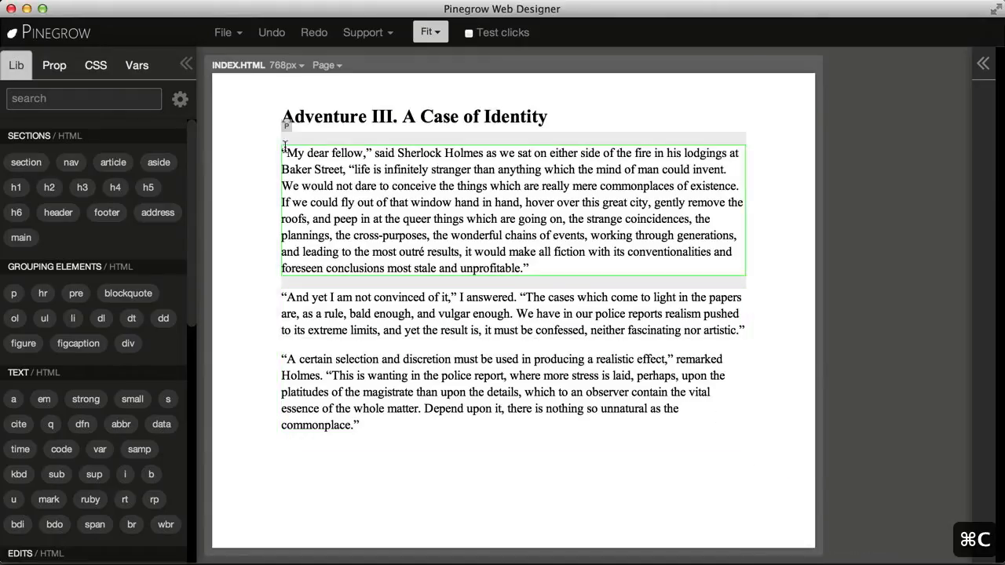
Paste the Google Fonts Open Sans link tag into the page head after style.css
left_click(324, 64)
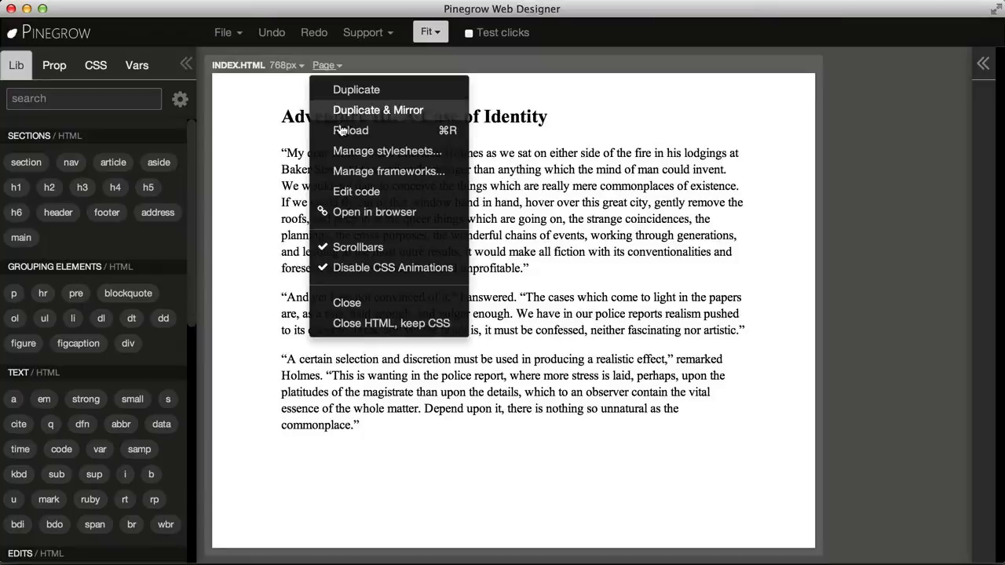
left_click(356, 190)
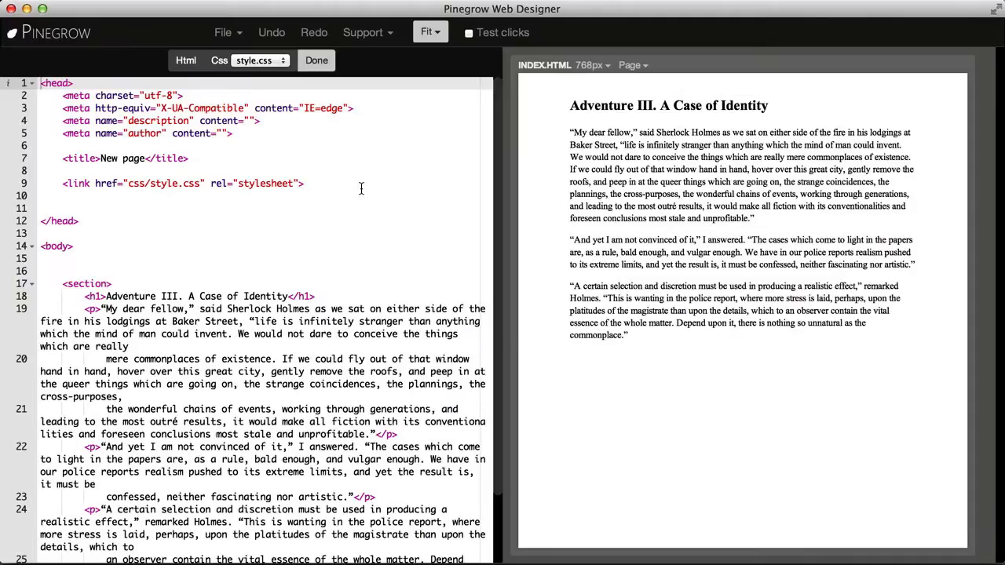
left_click(90, 196)
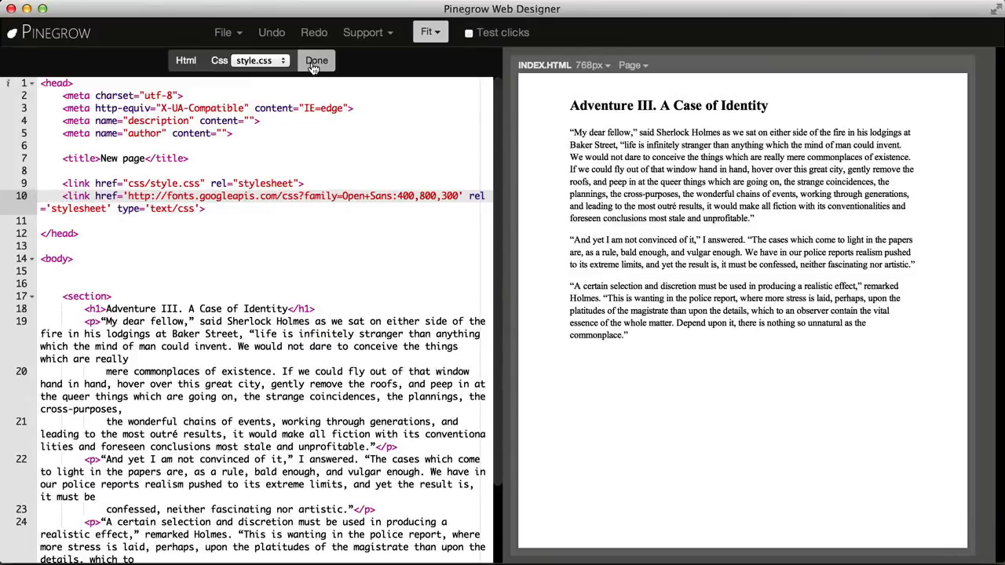
left_click(316, 60)
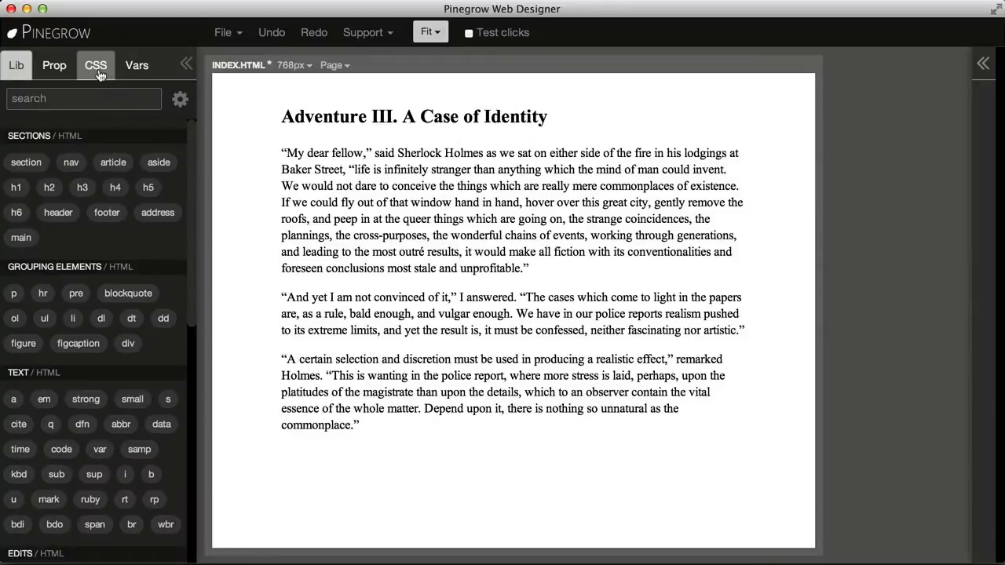
Show the CSS panel listing the stylesheets and the h1 and p rules
left_click(96, 64)
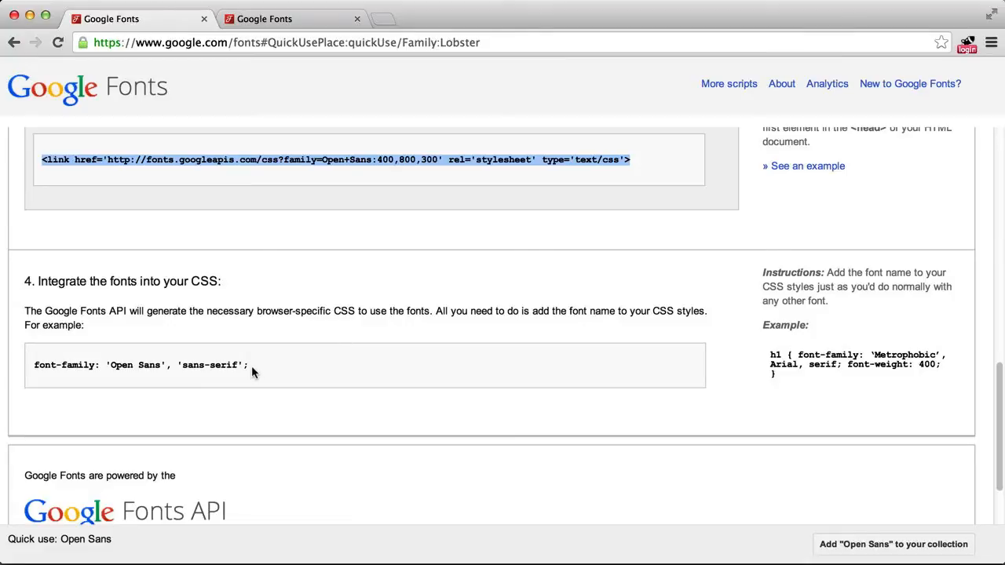
Select the font-family: 'Open Sans', sans-serif example line on Google Fonts
triple_click(138, 365)
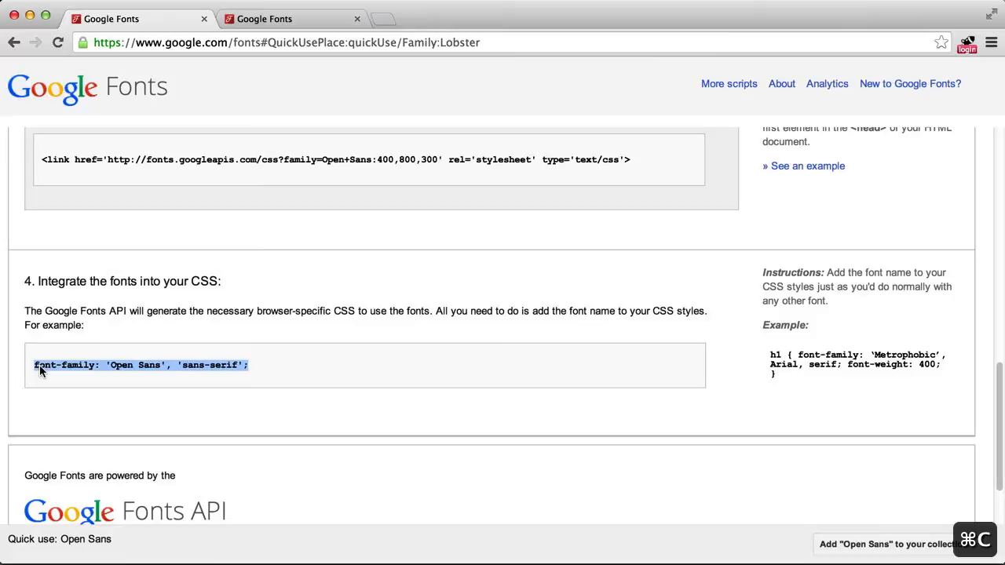
mouse_move(428, 415)
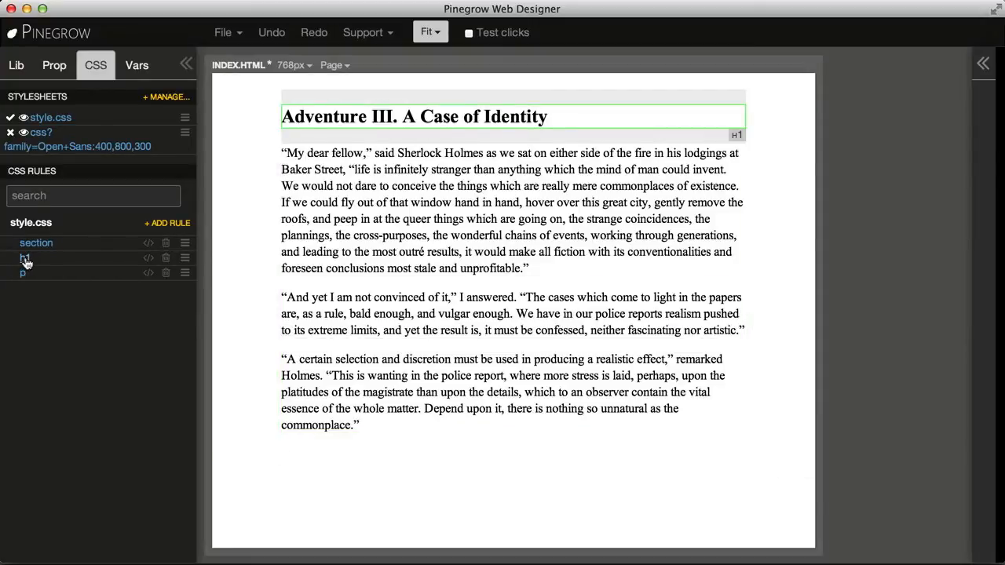
Add font-family 'Open Sans', sans-serif to the h1 rule's code and keep the changes
left_click(22, 273)
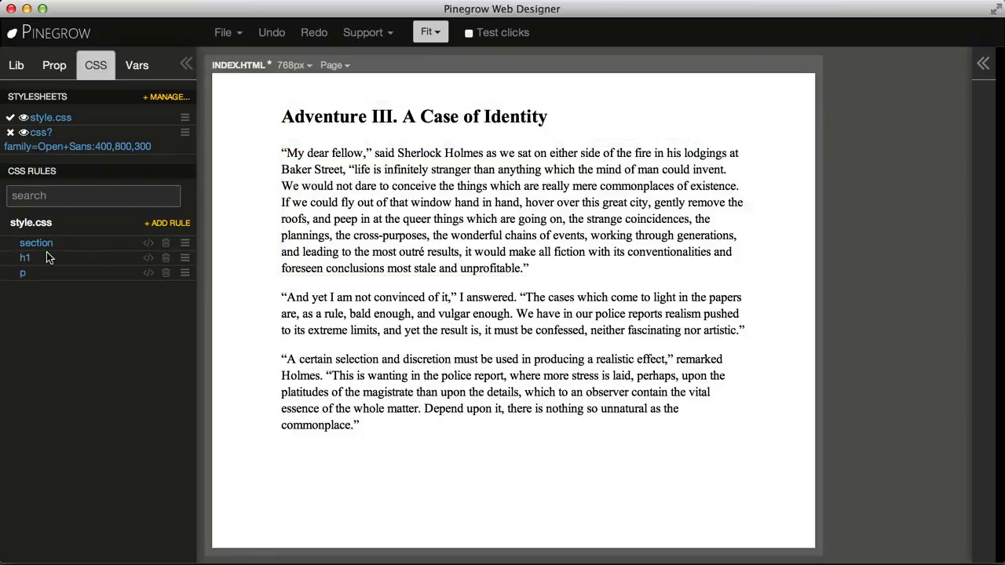
mouse_move(78, 259)
type("font-family: 'Open Sans', 'sans-serif';")
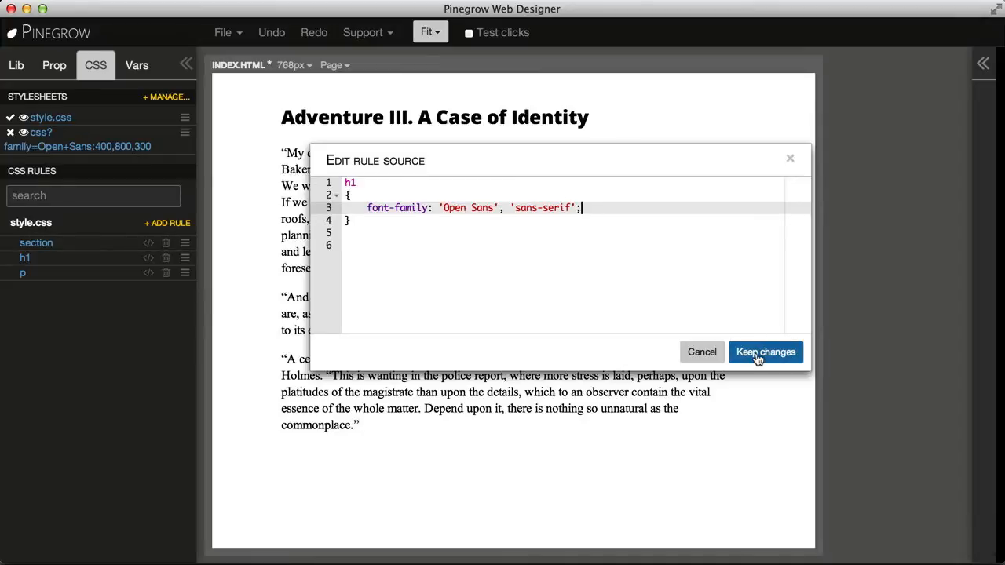
left_click(765, 351)
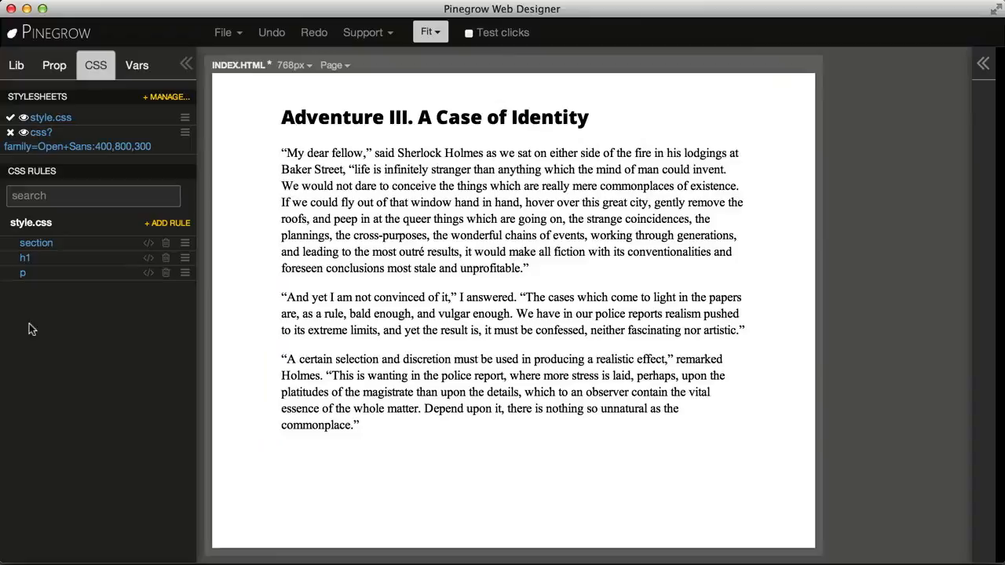
Add font-weight 200 and font-family 'Open Sans' to the p rule's code
left_click(148, 272)
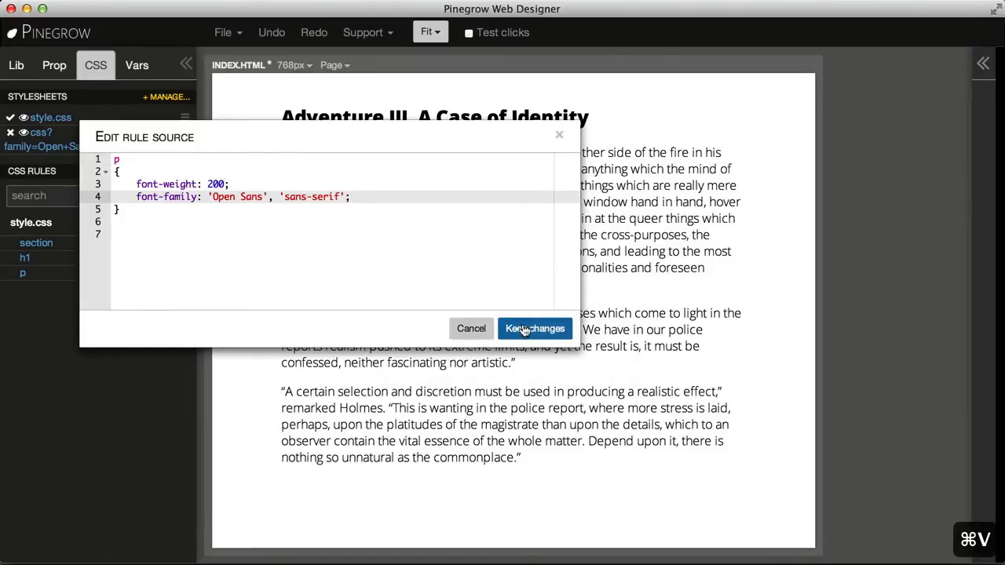
left_click(534, 329)
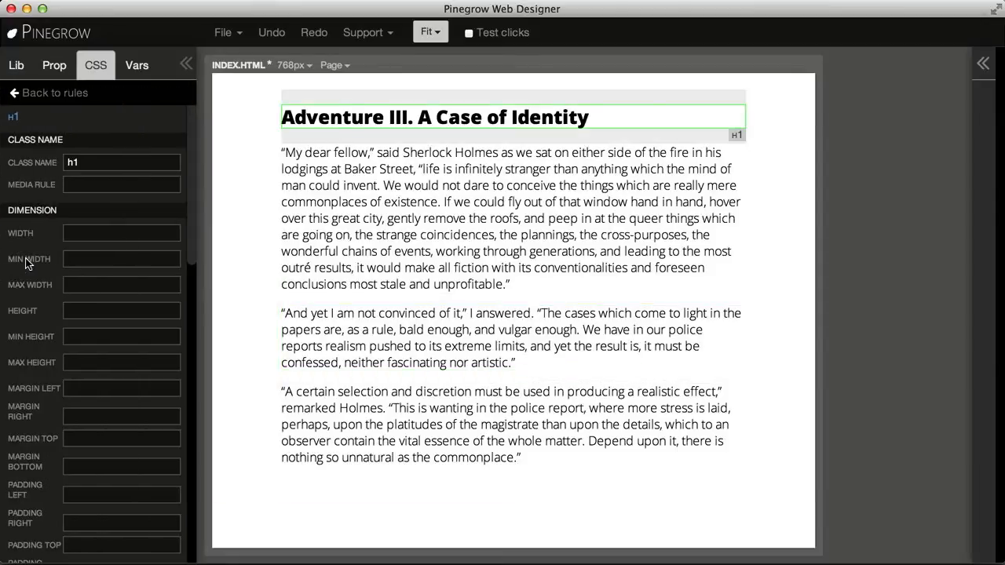
Set the h1 rule's Font/Text weight to 900
scroll("down", 3)
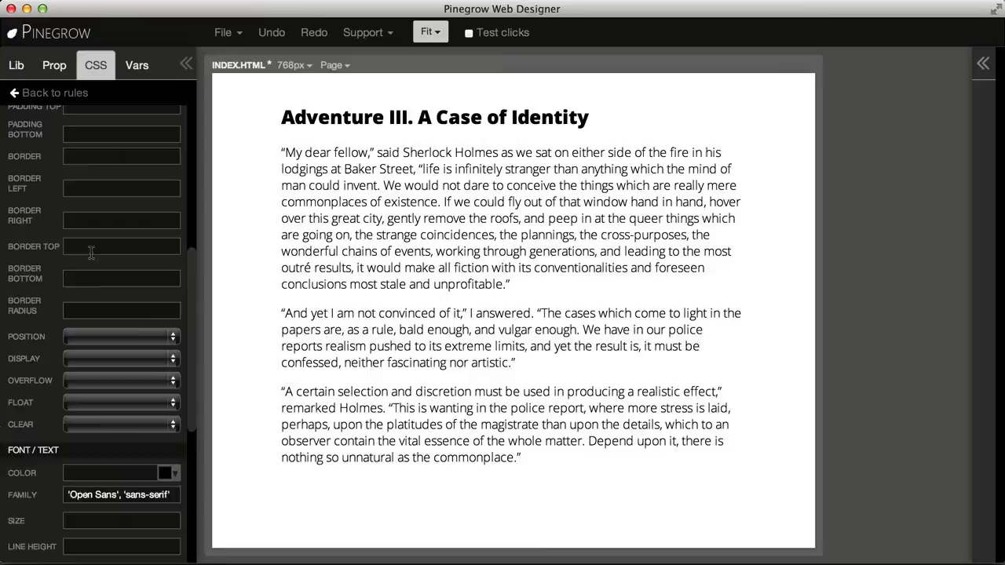
scroll("down", 3)
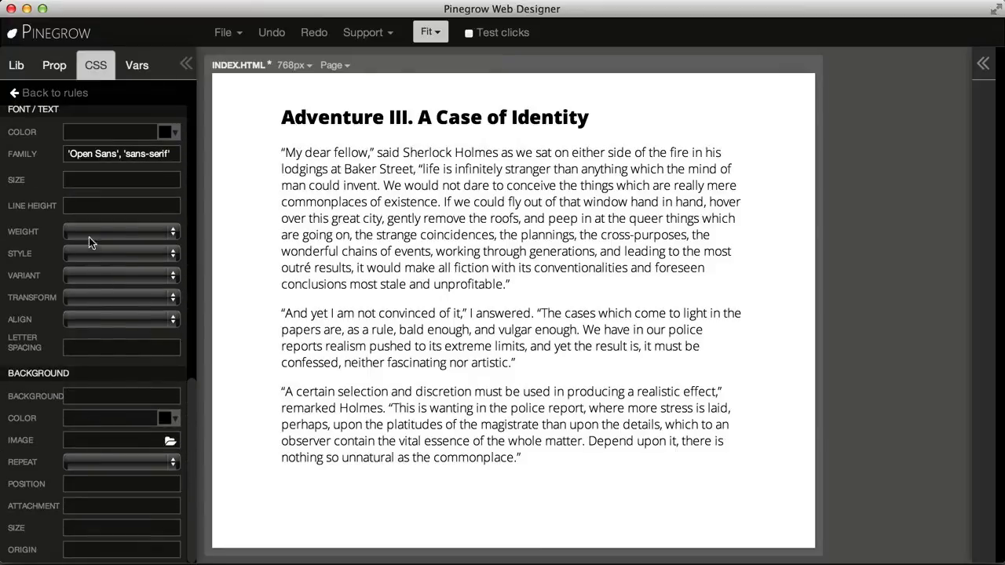
left_click(122, 231)
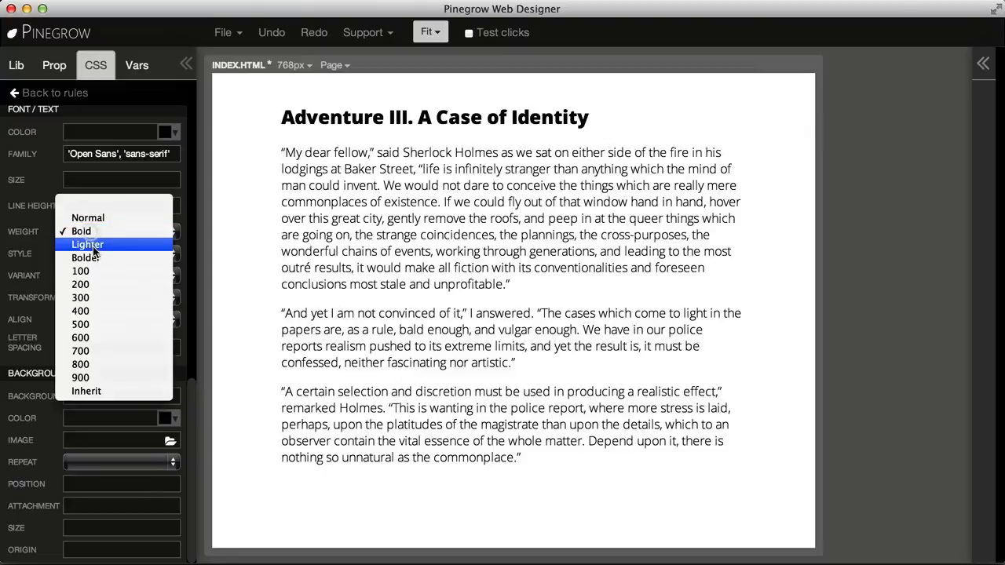
left_click(80, 284)
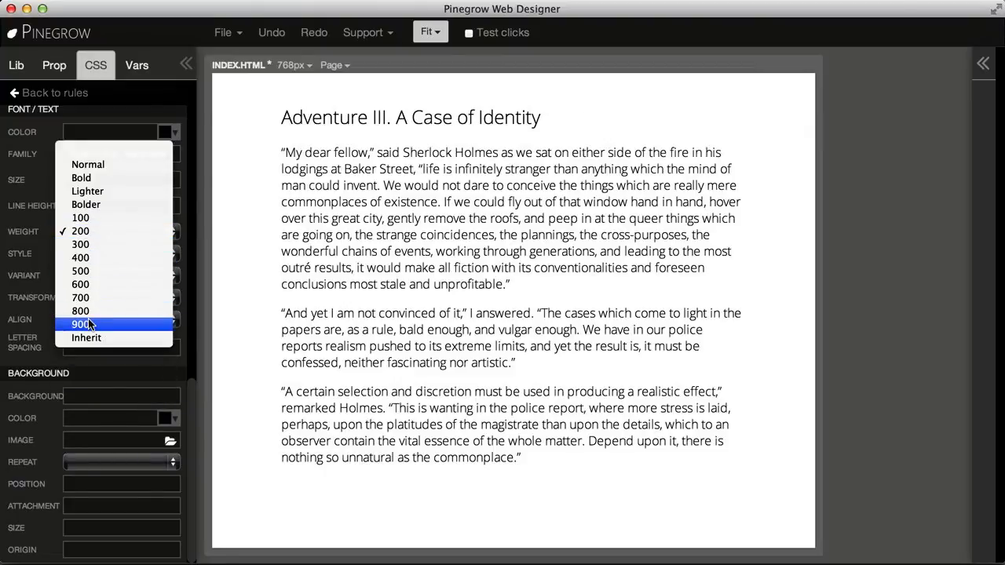
left_click(80, 325)
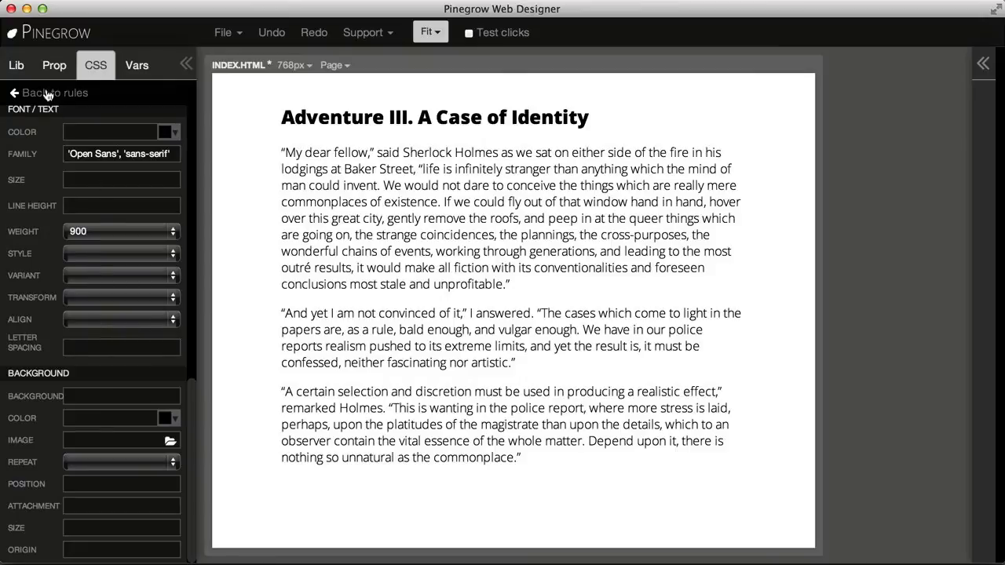
left_click(55, 93)
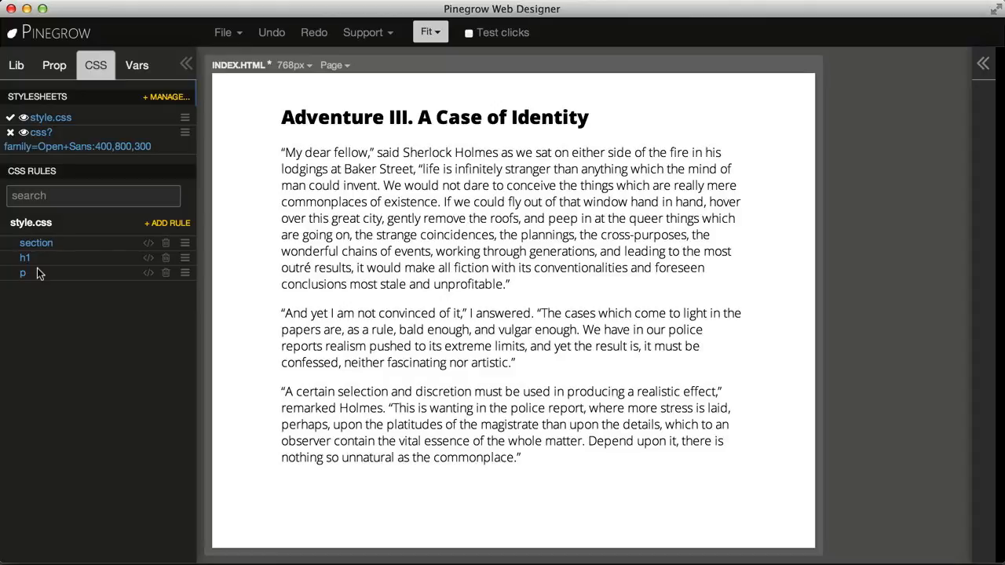
Clear the p rule's font weight and change its font family to Georgia
left_click(23, 273)
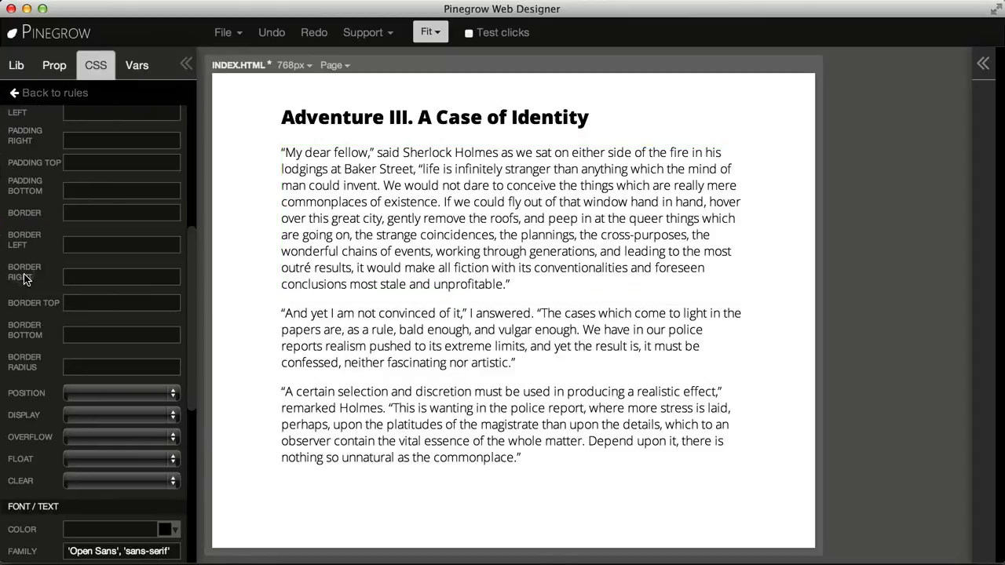
scroll("down", 3)
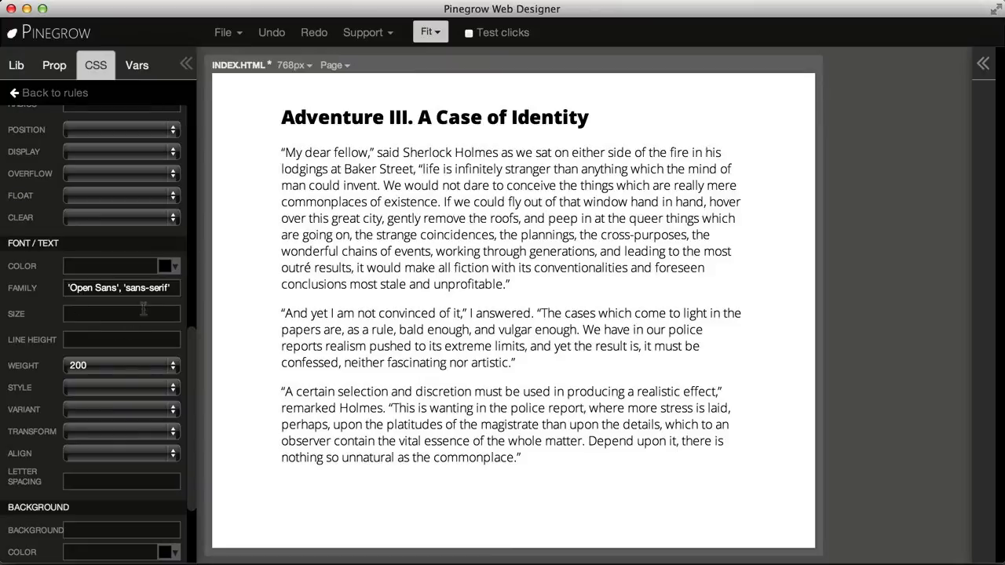
left_click(122, 365)
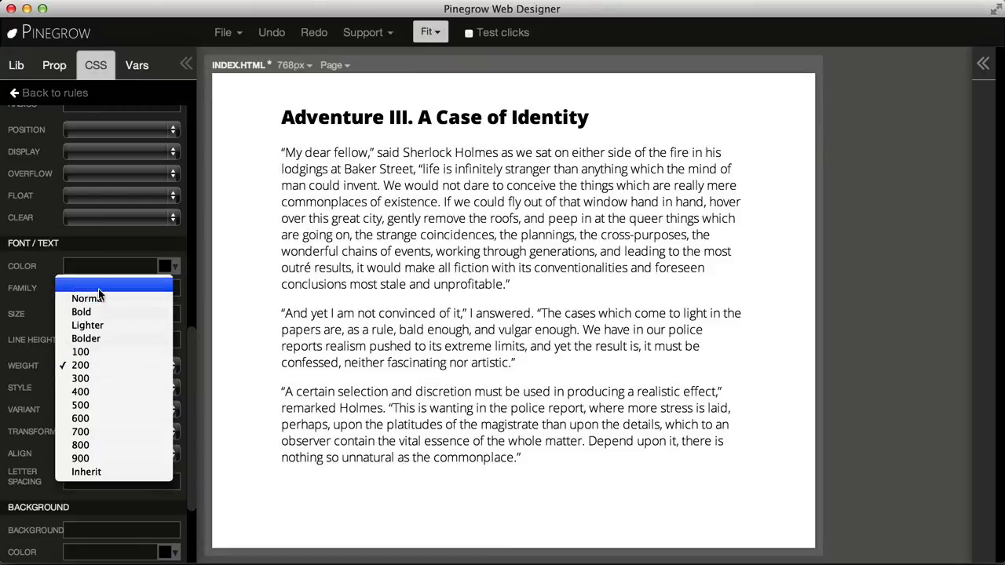
left_click(118, 288)
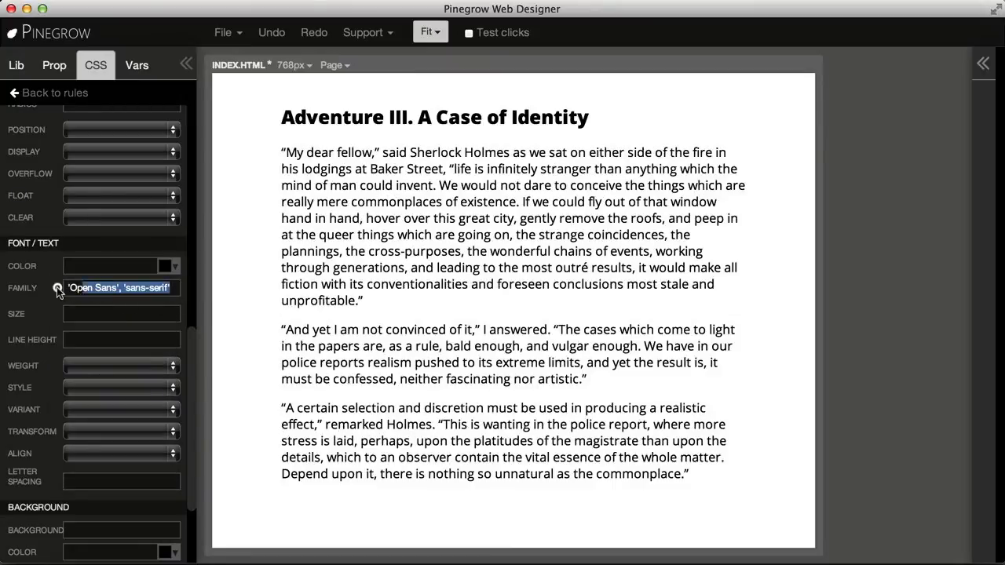
type("Georgia")
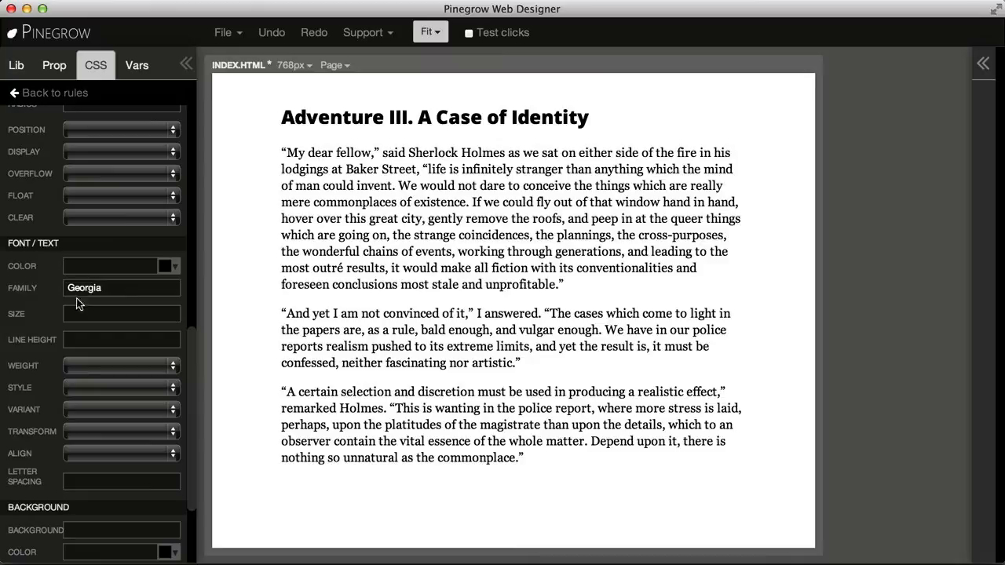
mouse_move(43, 292)
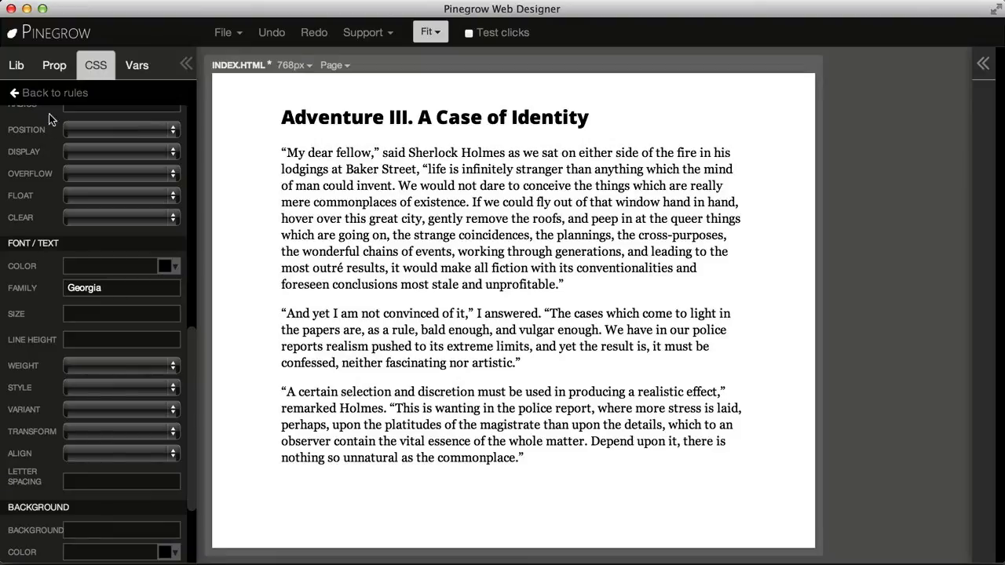
left_click(55, 93)
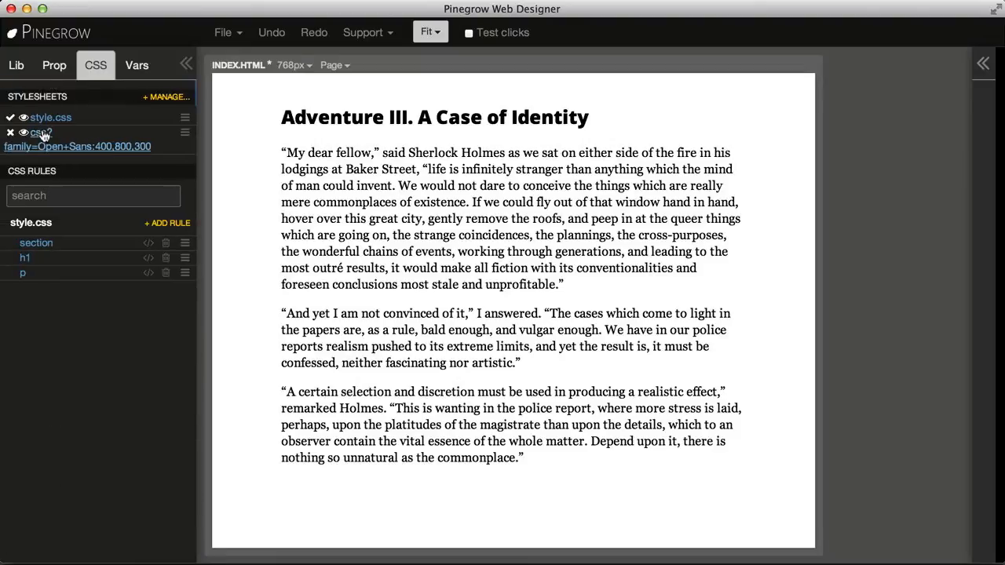